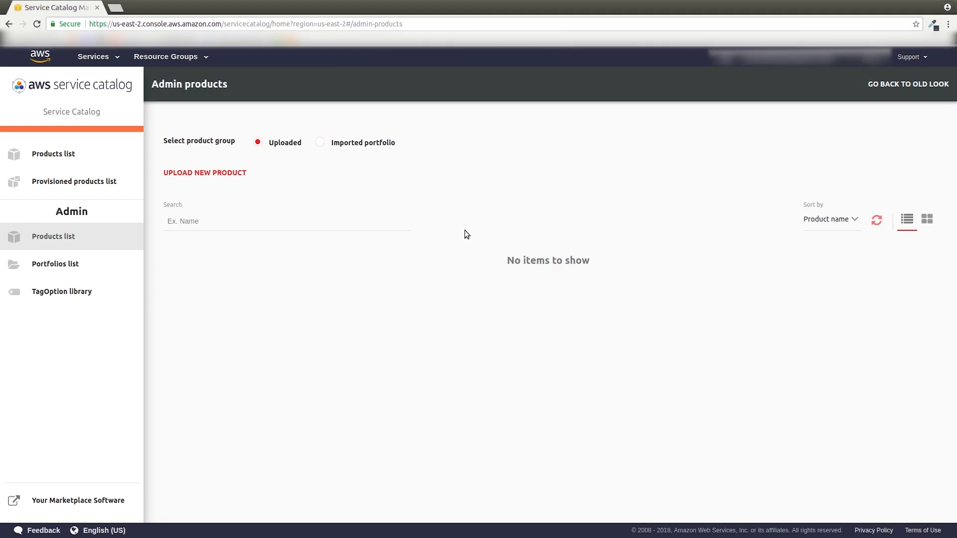
Step: Create portfolio 'Team One', owned by theAdmin, described as holding all products Team One uses
left_click(56, 264)
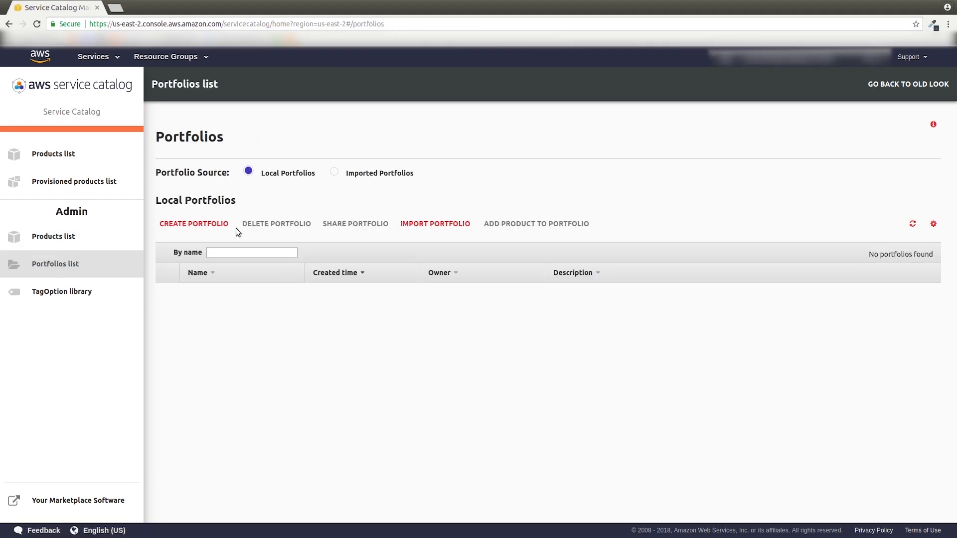
left_click(193, 223)
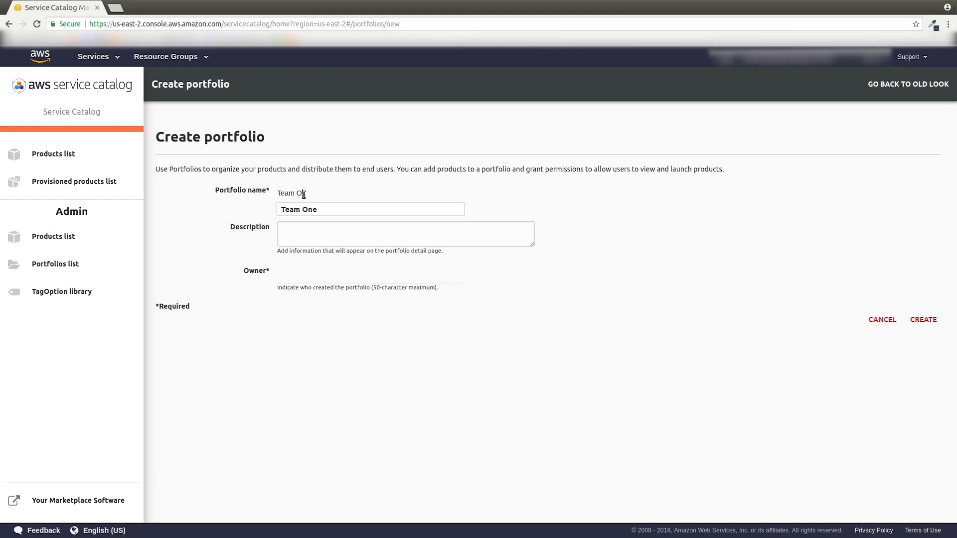
type("This is a portfolio")
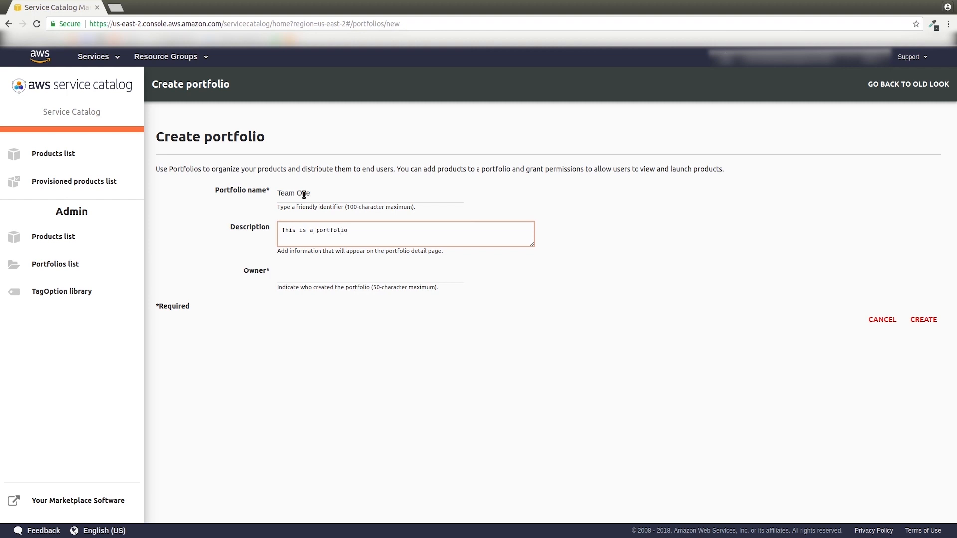
type("that has all of the p")
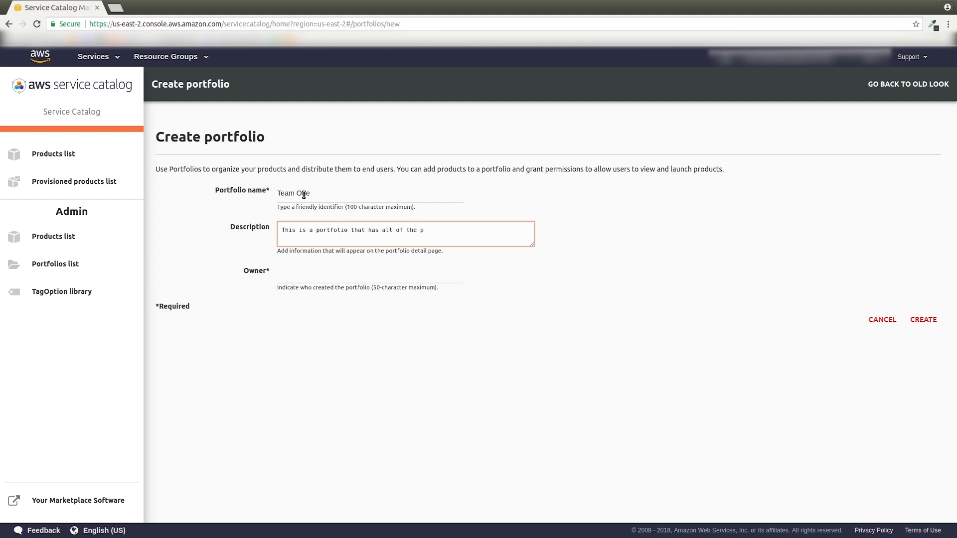
type("roducts used by Team One")
left_click(370, 273)
type("theAdmin")
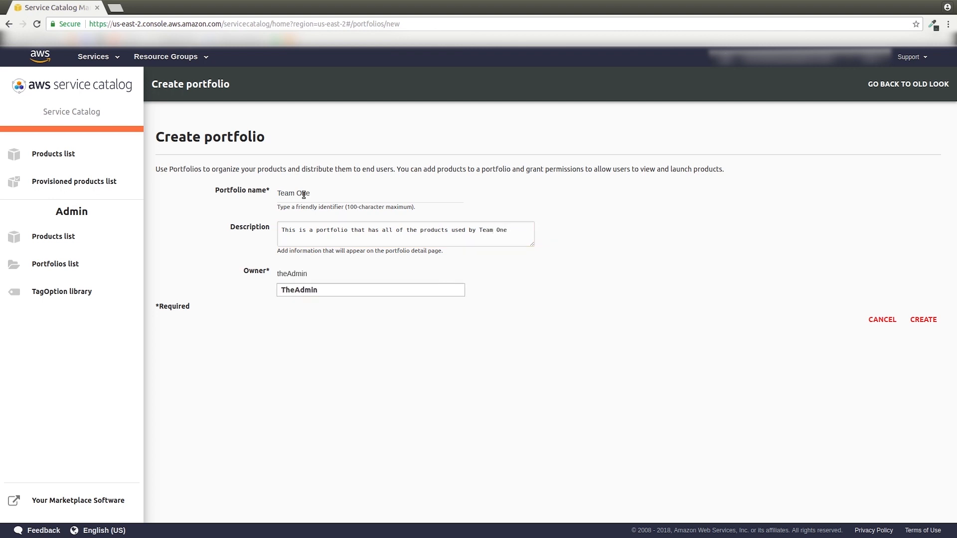
left_click(923, 319)
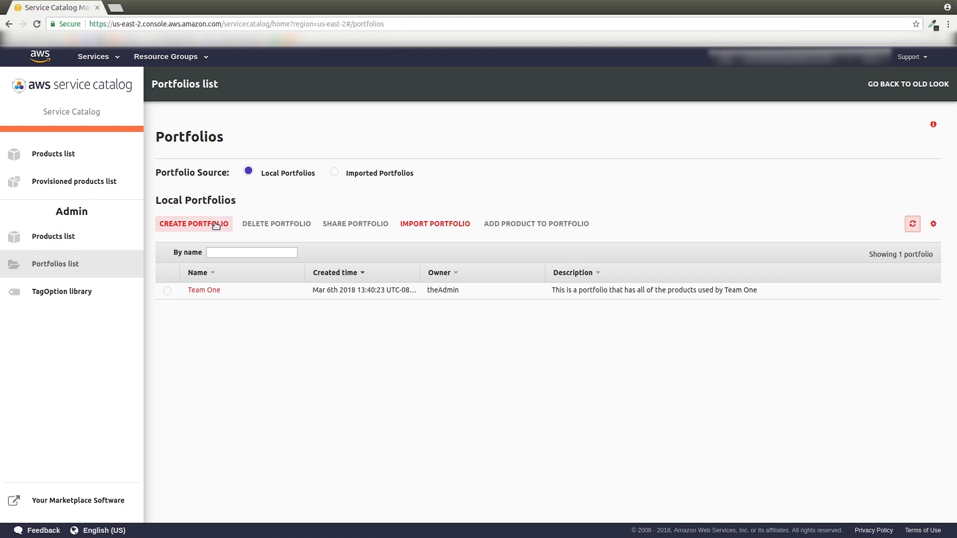
Step: Create portfolio 'Team Two', owned by theAdmin, described as holding all products Team Two uses
left_click(194, 224)
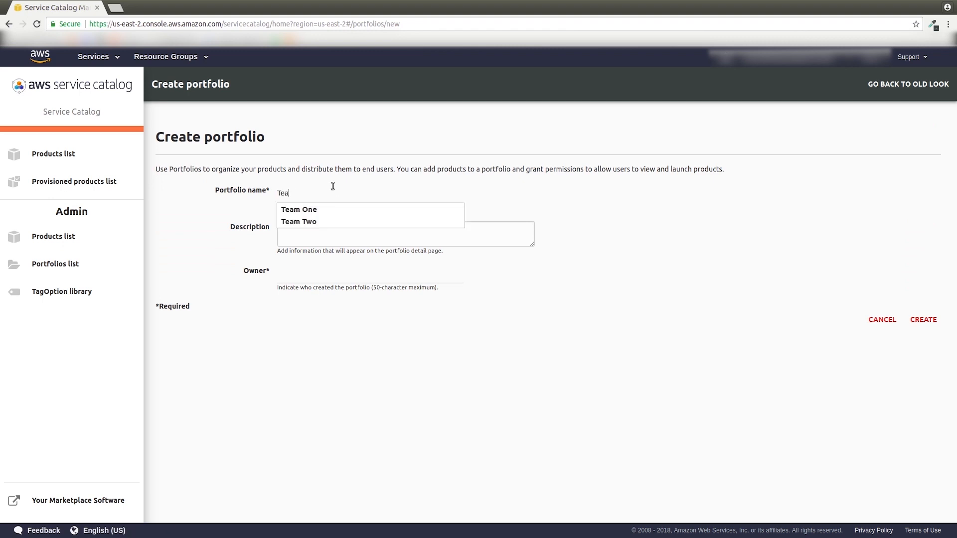
left_click(299, 222)
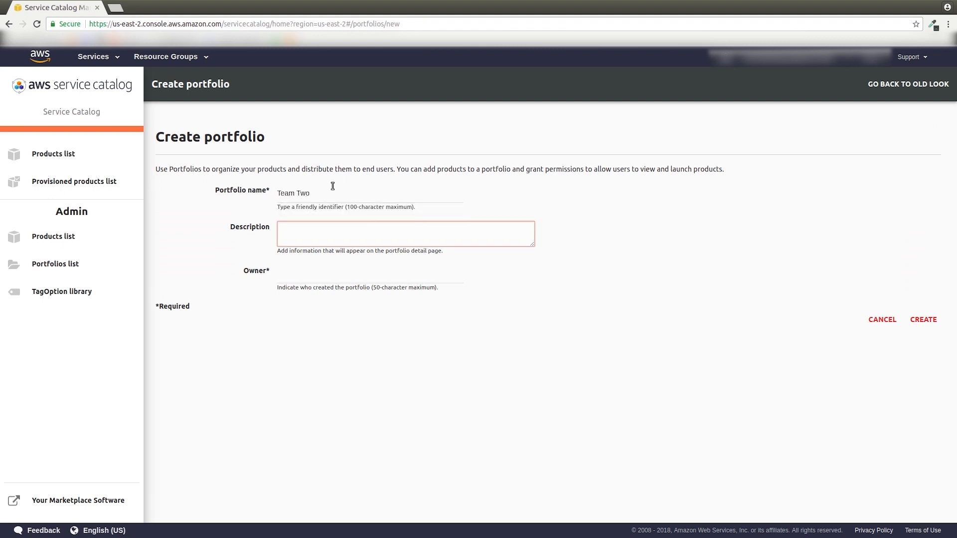
type("This is a portfolio that has all of the products used by Team T")
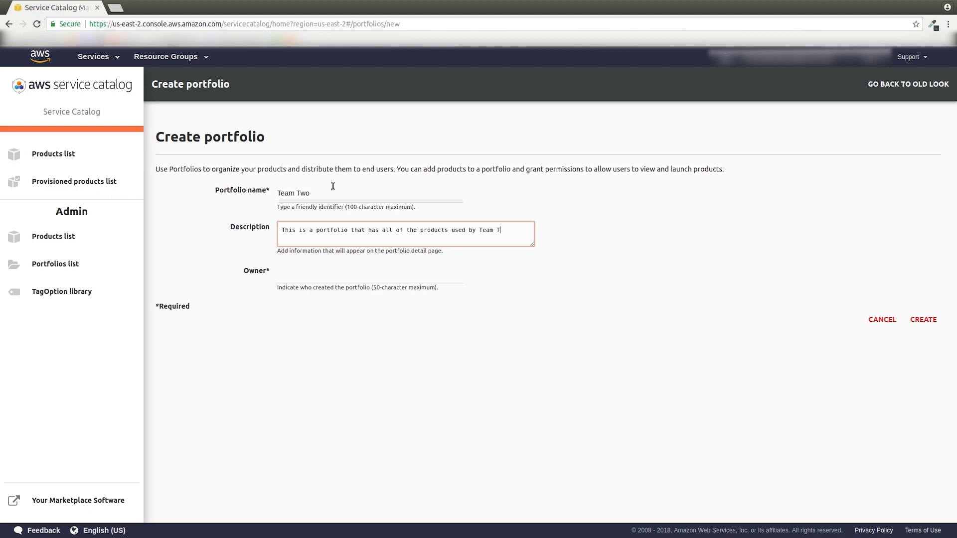
type("theAdmin")
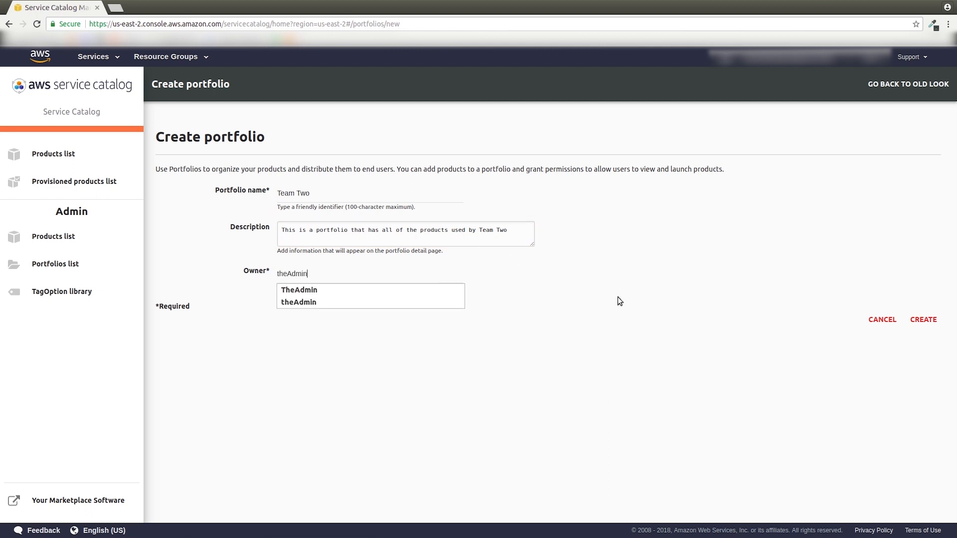
left_click(923, 320)
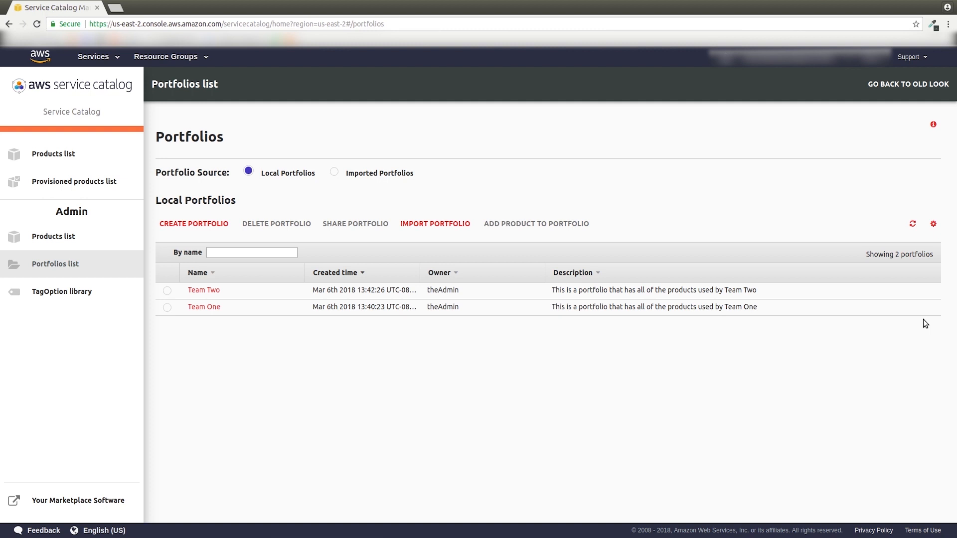
mouse_move(458, 279)
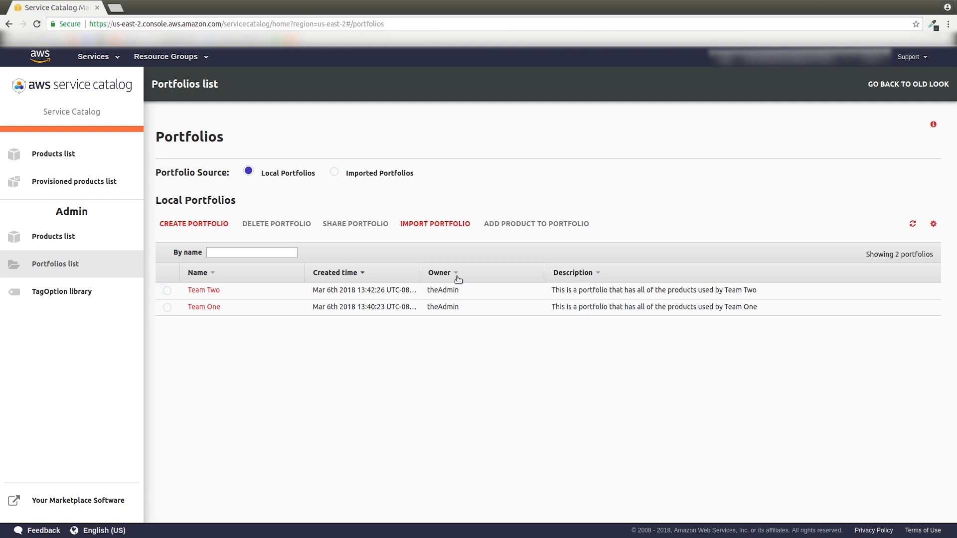
Step: Enter product name 'Basic LAMP Stack', a description and provider theAdmin for a new product
left_click(54, 236)
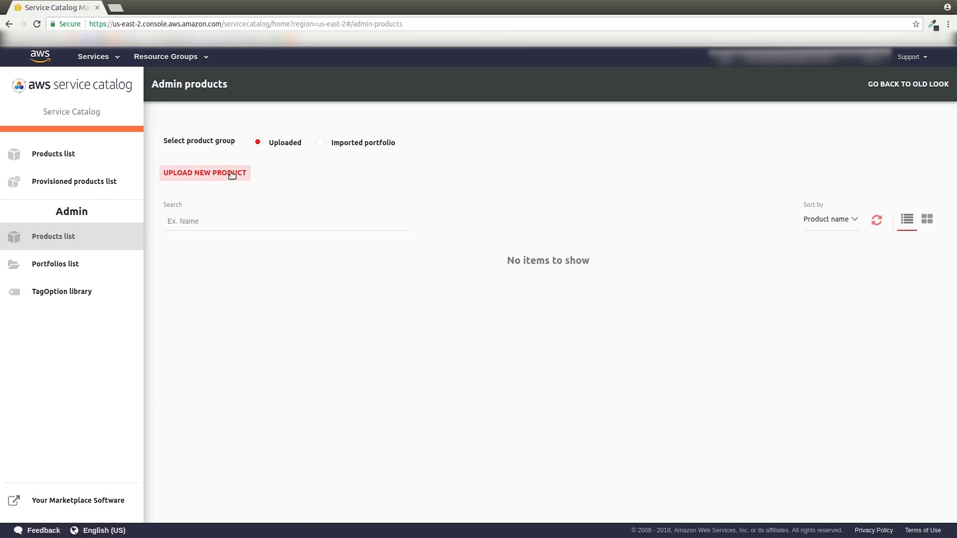
left_click(205, 173)
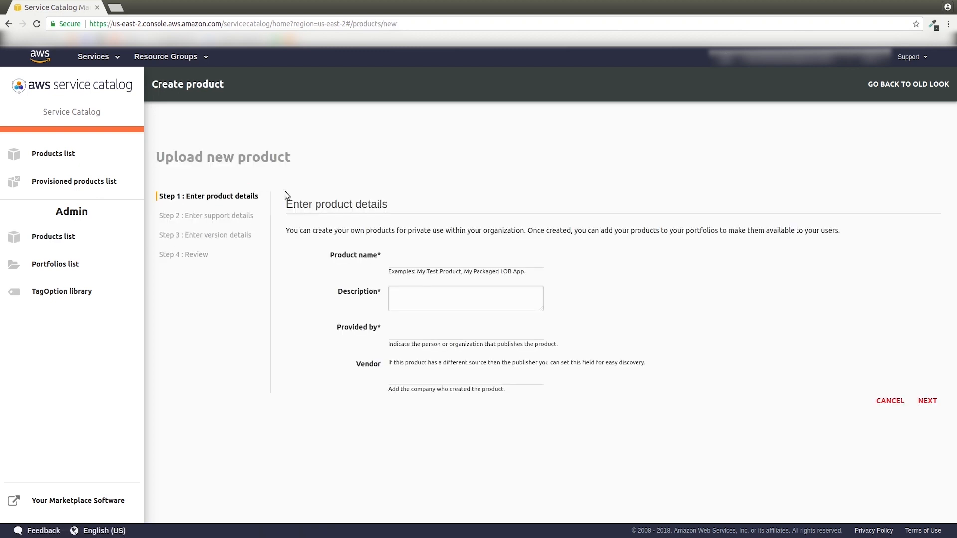
type("Basic LAM")
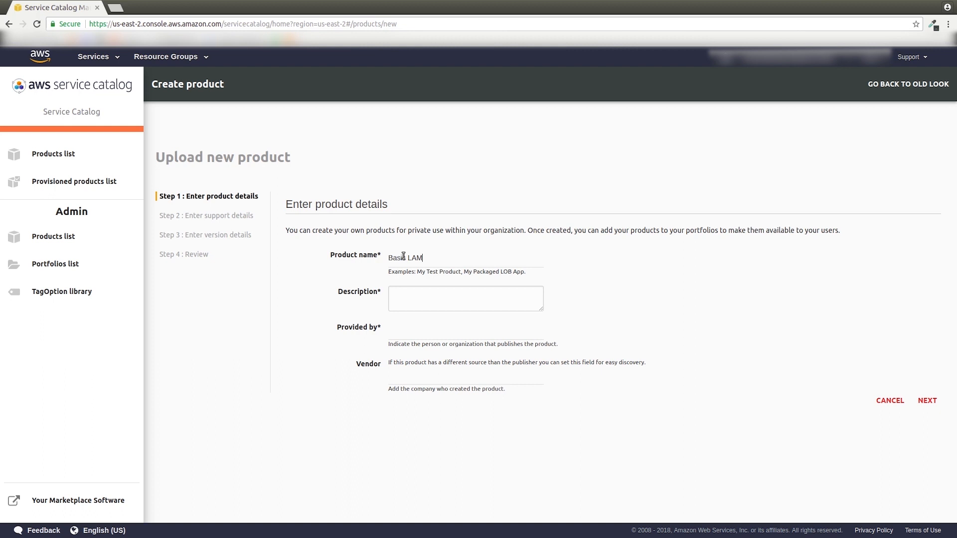
type("This creates a simple LAMP")
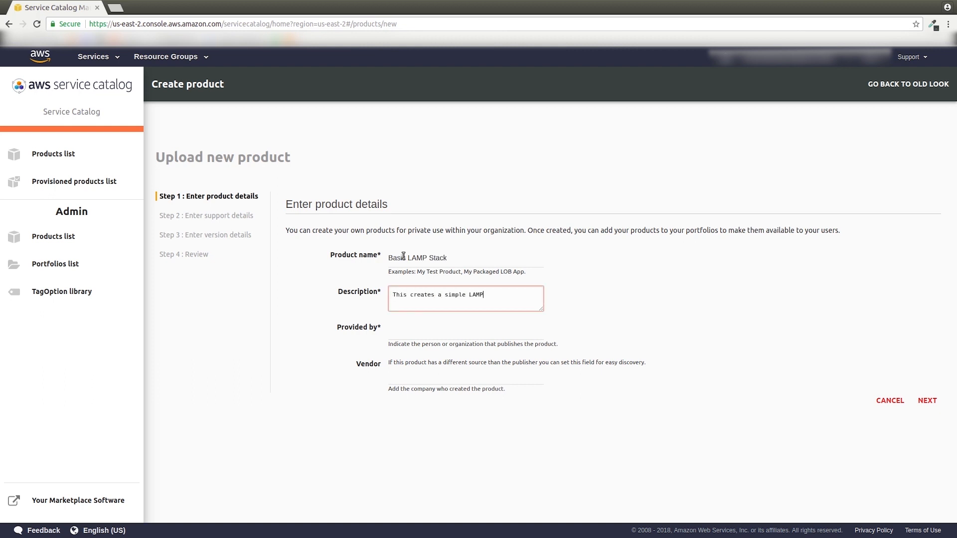
type("theAdmin")
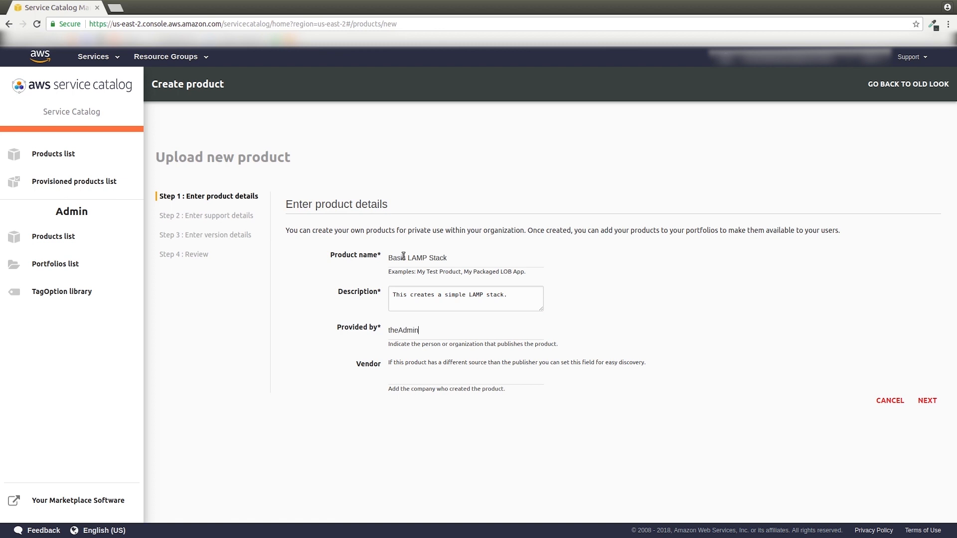
left_click(927, 400)
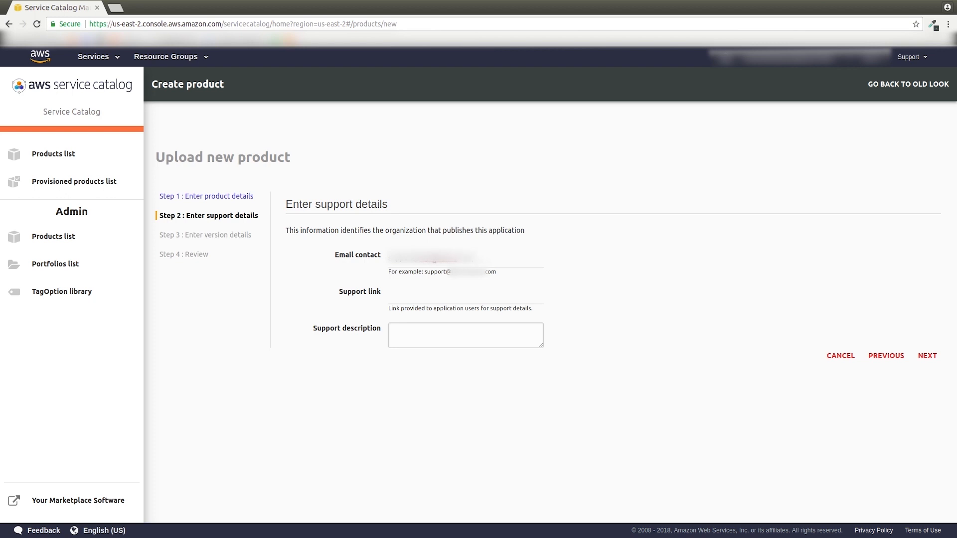
mouse_move(929, 356)
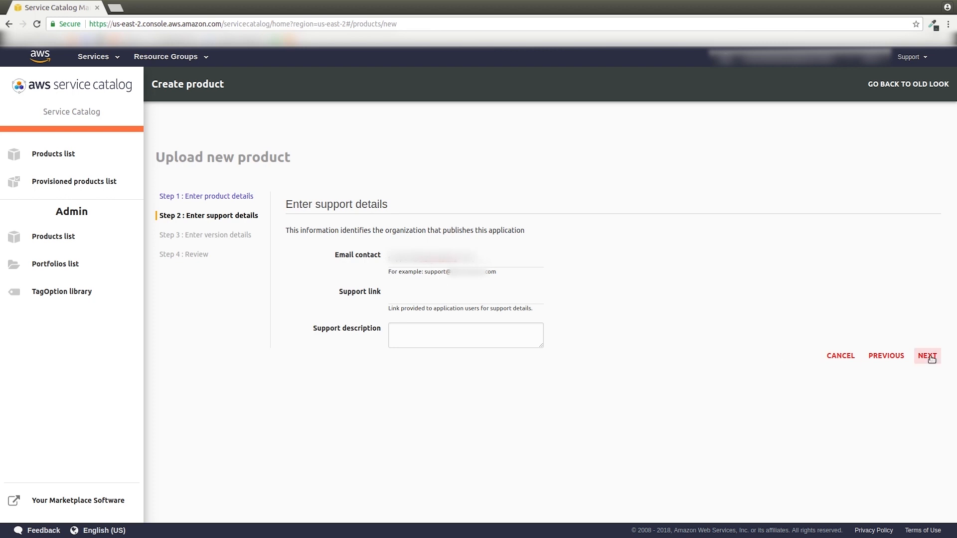
Step: Upload the CloudFormationLAMPStack template as version V1.0, create the product, and open Team One
left_click(927, 356)
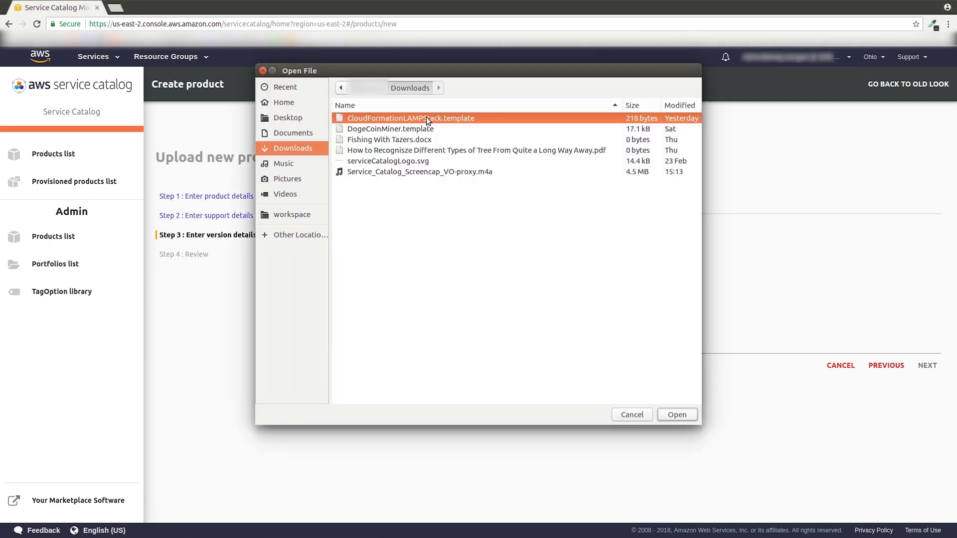
left_click(676, 414)
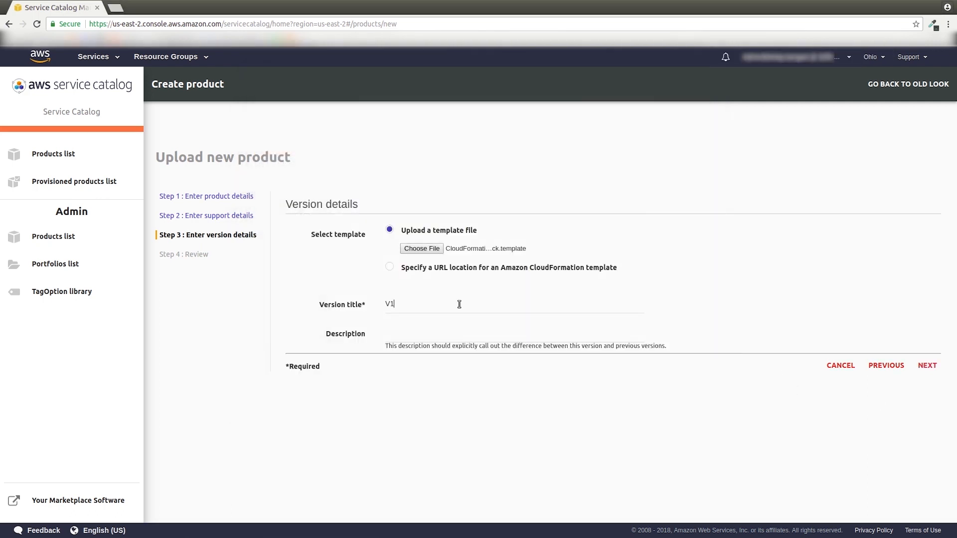
left_click(927, 366)
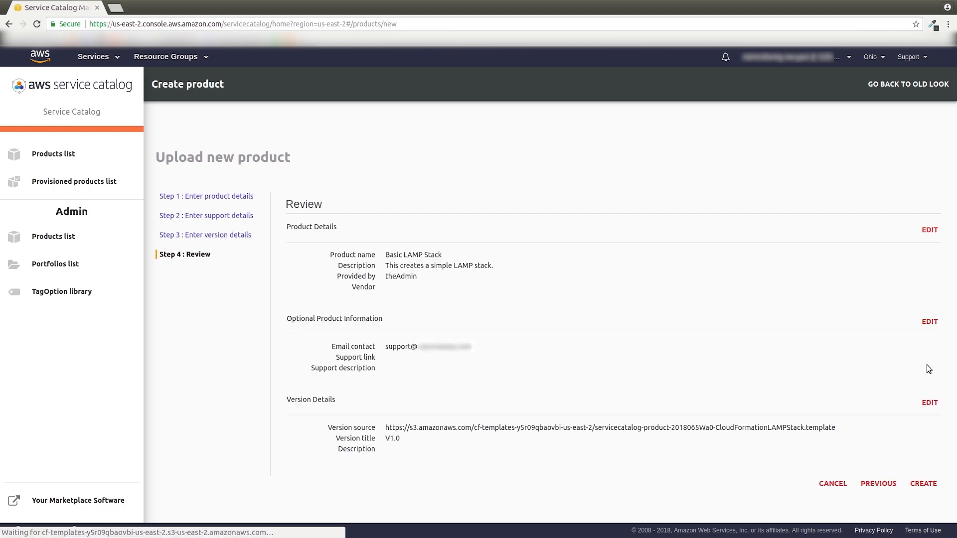
left_click(924, 483)
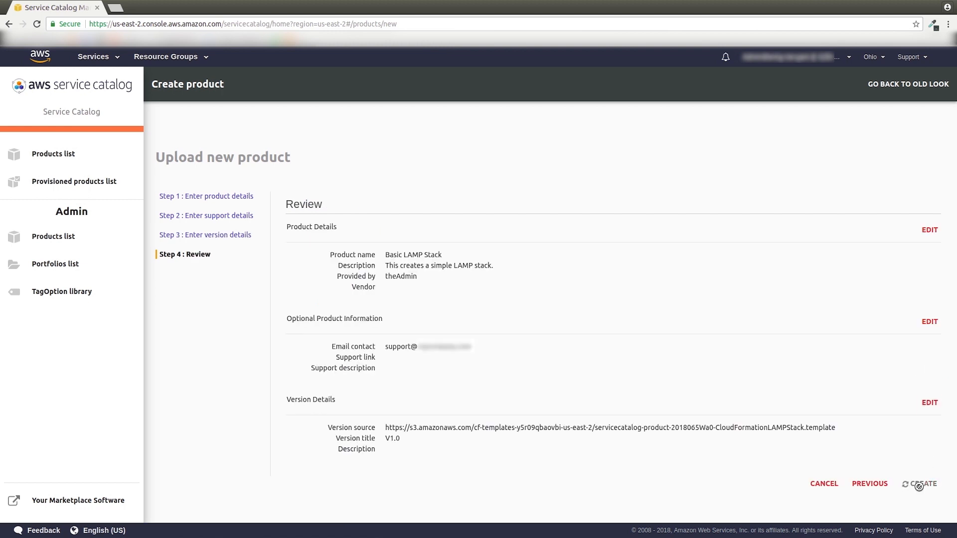
left_click(924, 483)
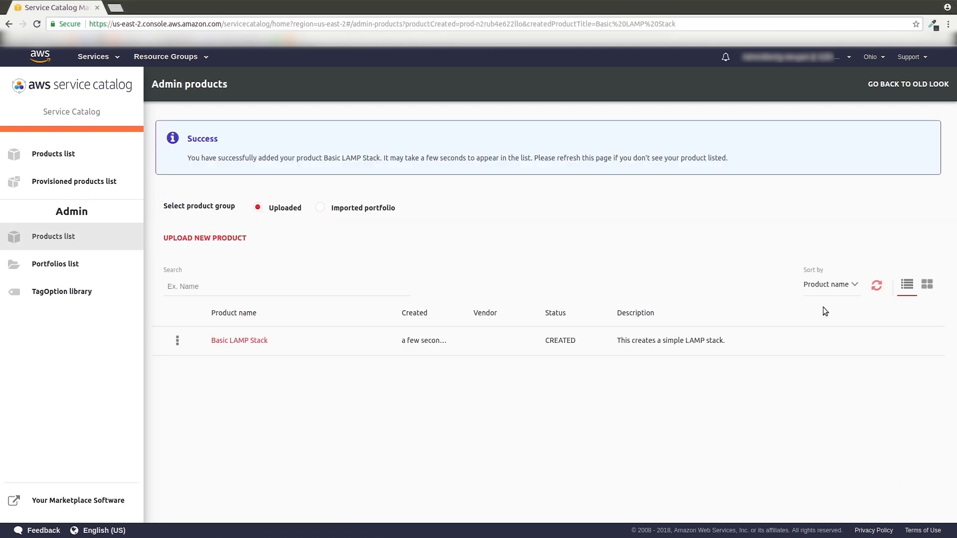
left_click(55, 264)
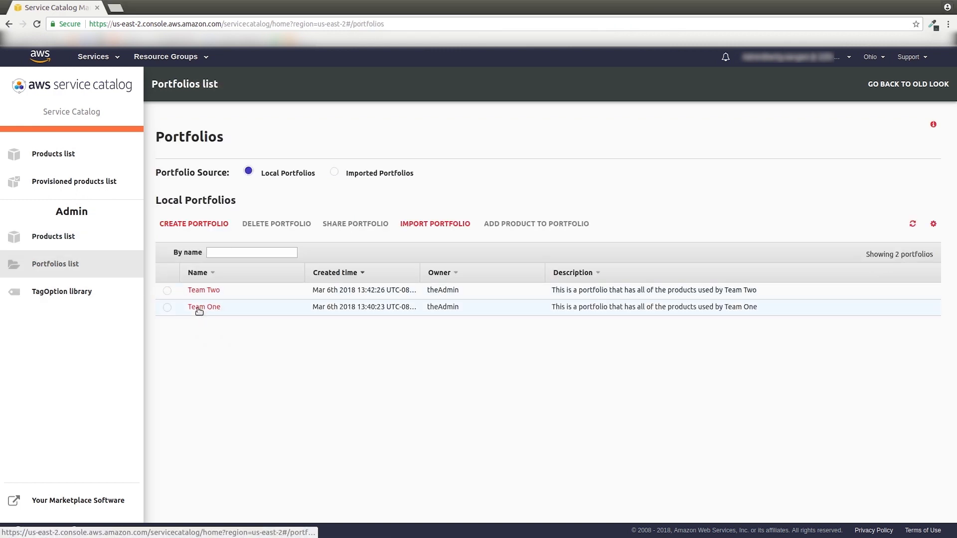
left_click(204, 307)
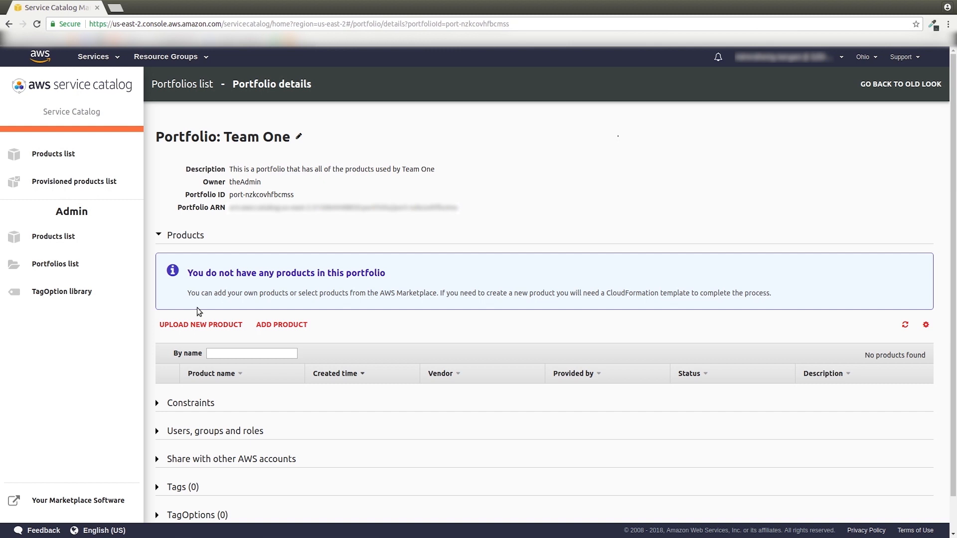
mouse_move(344, 321)
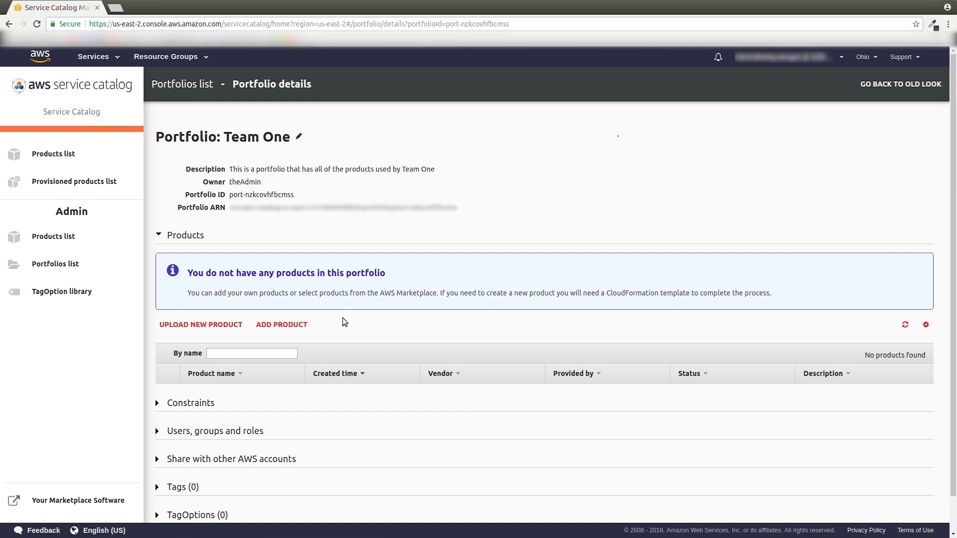
Step: Select Basic LAMP Stack and add it to the Team One portfolio
left_click(282, 324)
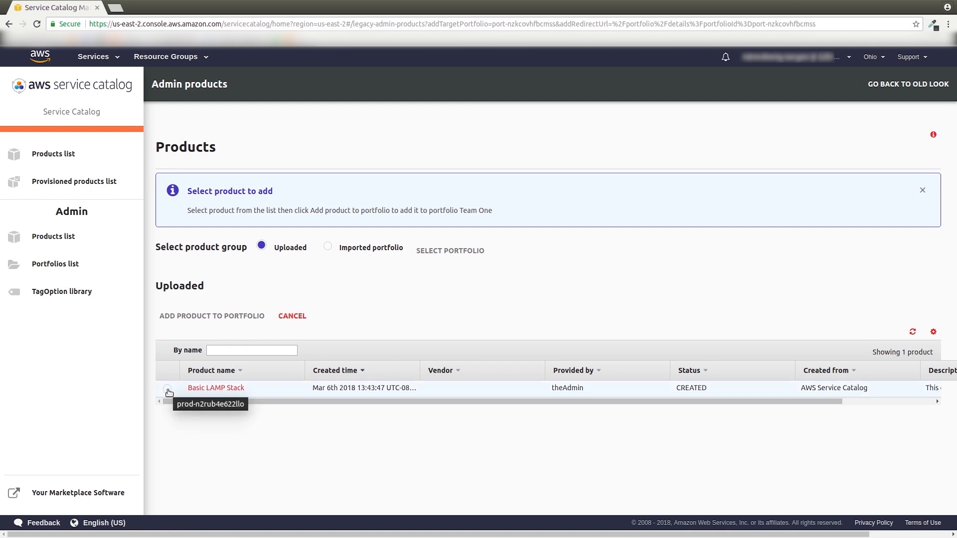
left_click(168, 389)
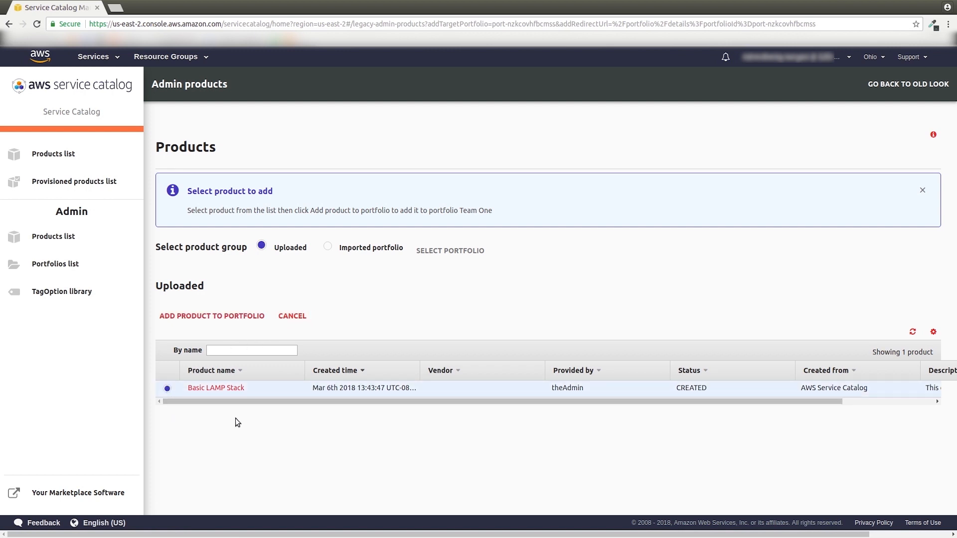
mouse_move(248, 318)
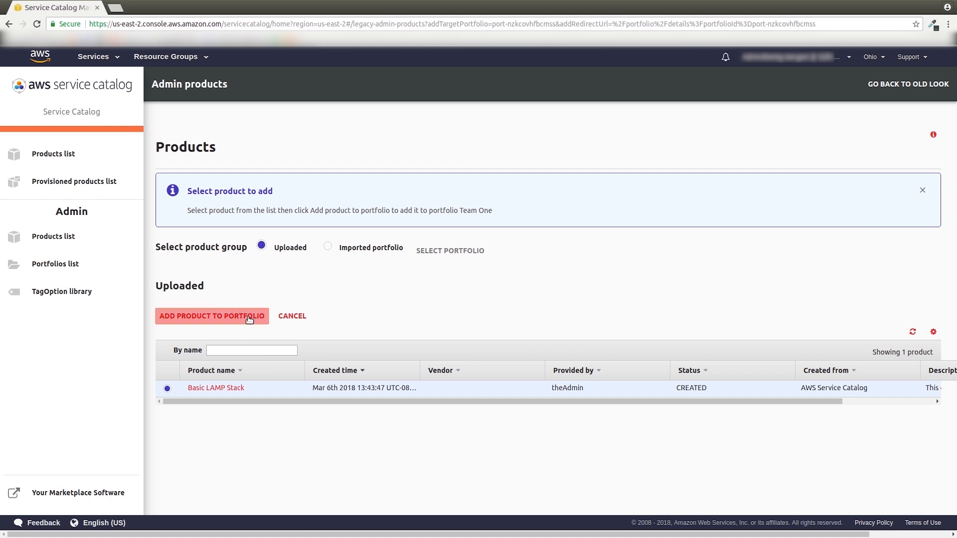
left_click(212, 316)
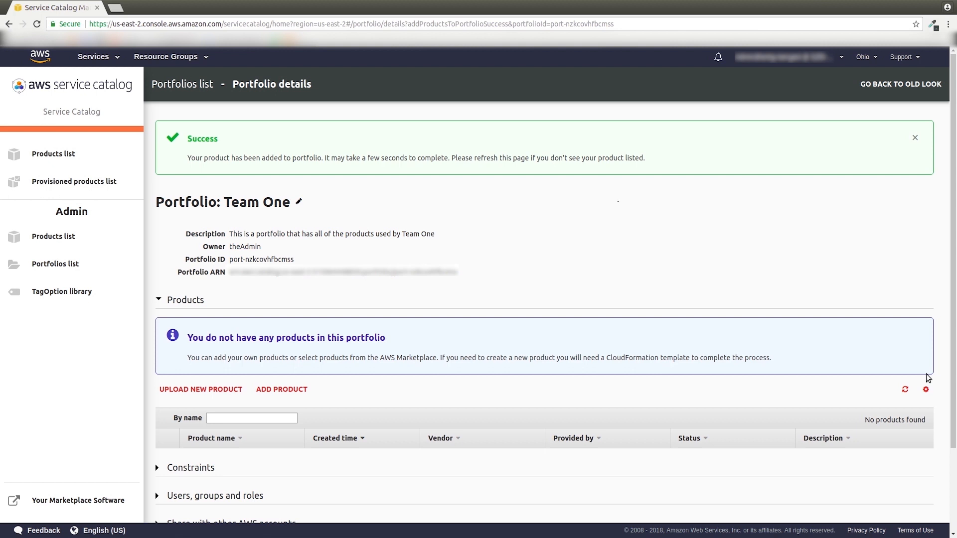
Step: Refresh Team One's products table so Basic LAMP Stack appears
left_click(905, 322)
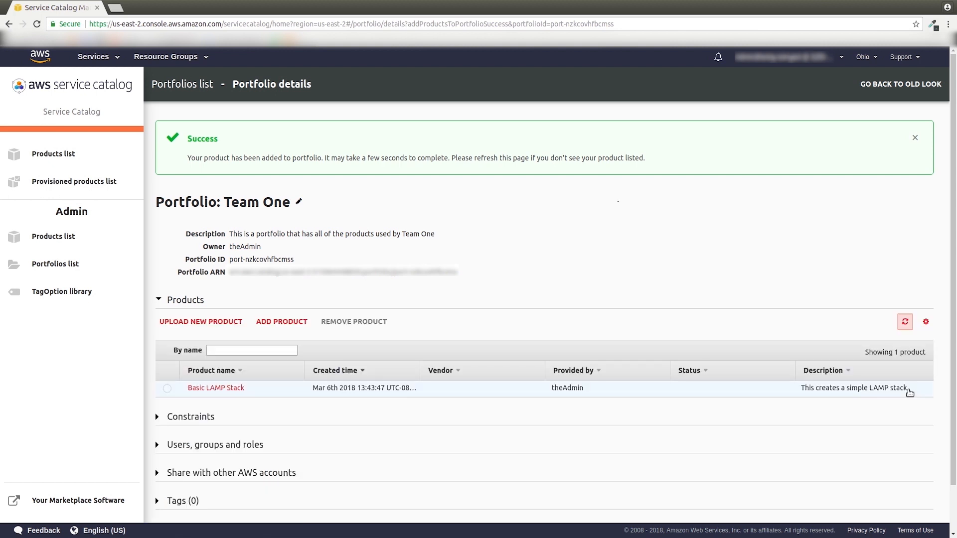
mouse_move(538, 287)
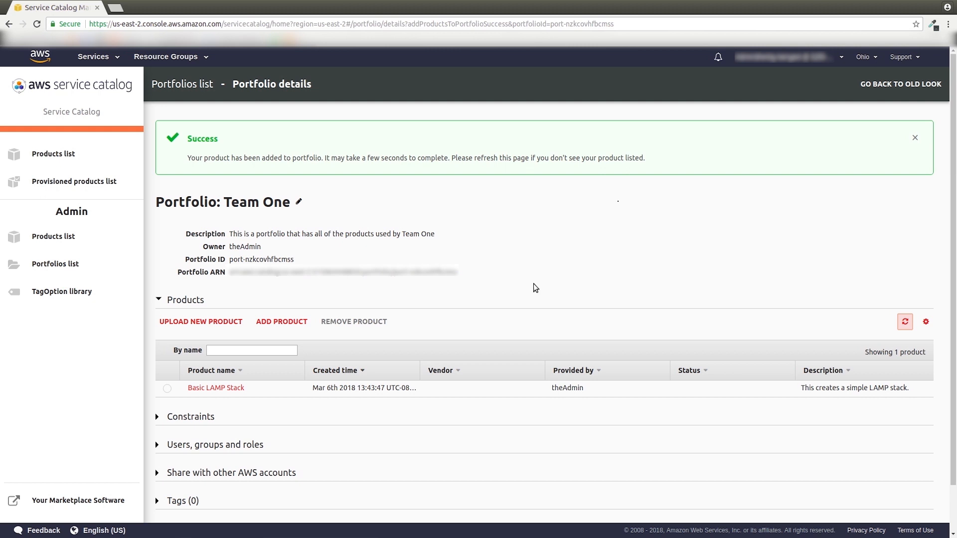
mouse_move(527, 288)
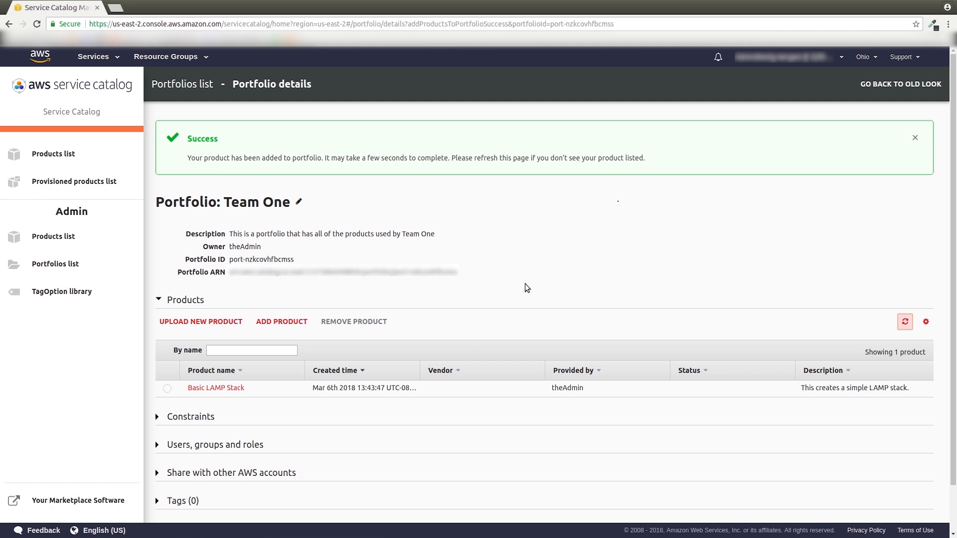
mouse_move(139, 276)
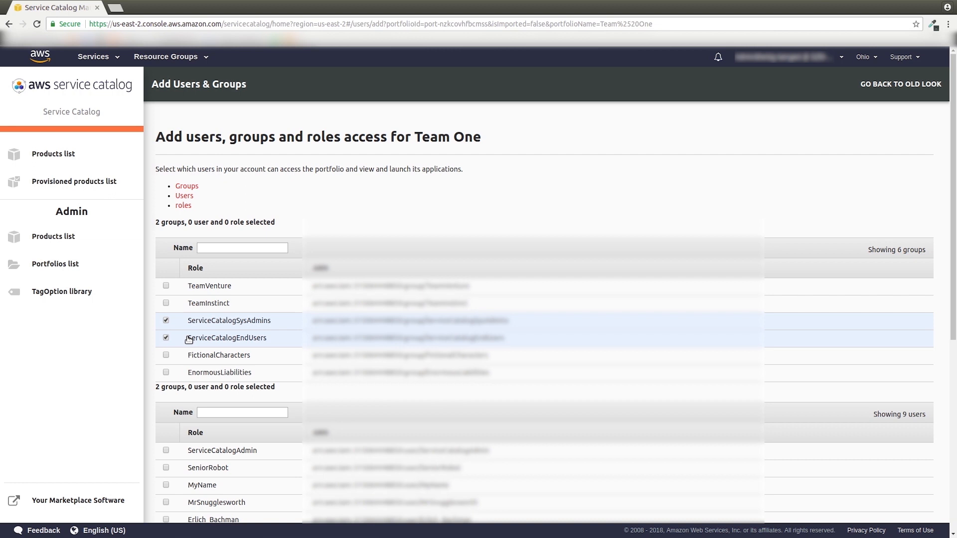
Step: Grant Team One access to users SeniorRobot, ServiceCatalogAdmin, DemoEndUser, DemoAdmin, plus groups and roles
scroll("down", 3)
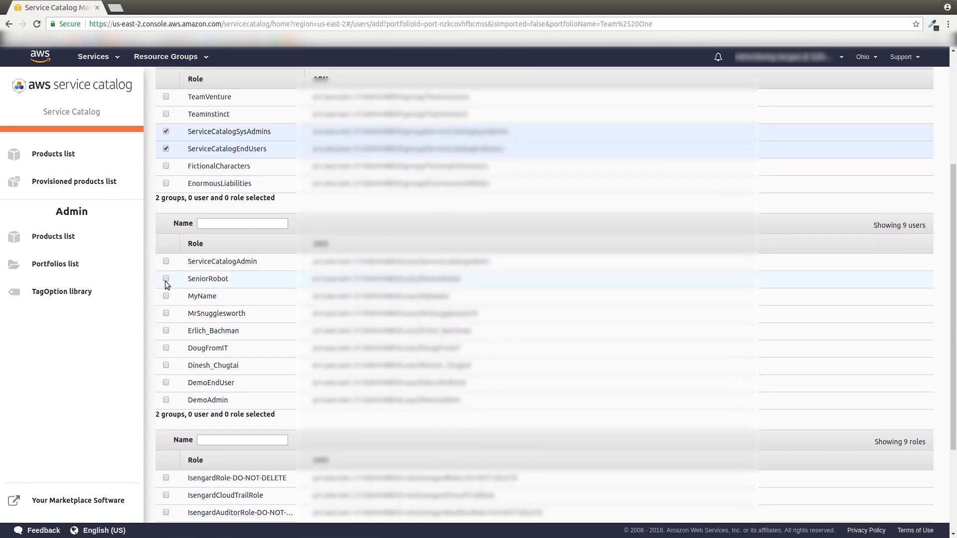
left_click(165, 278)
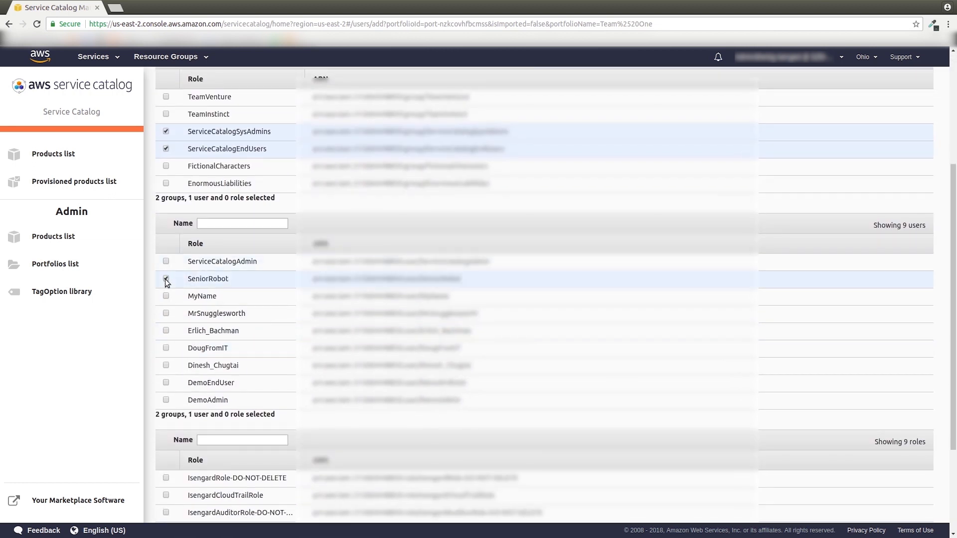
left_click(166, 261)
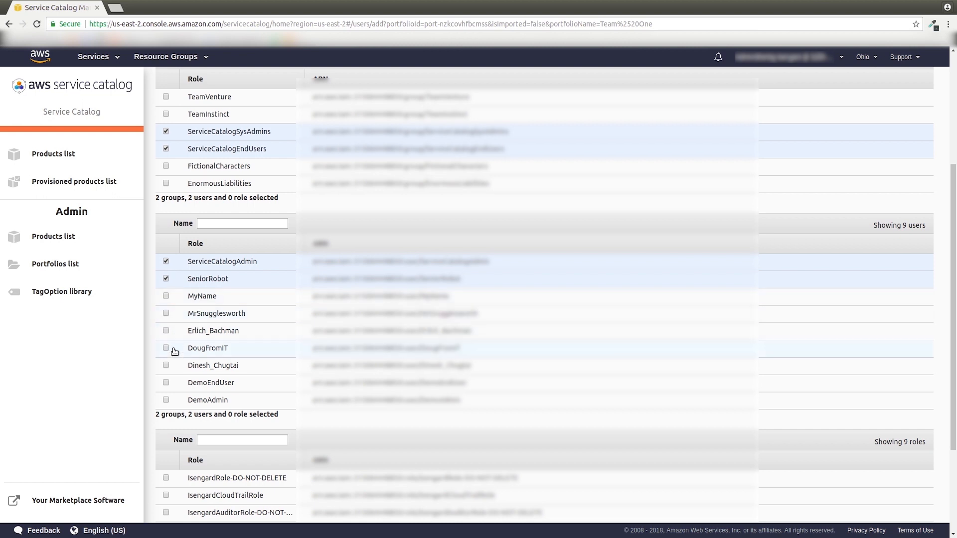
left_click(166, 383)
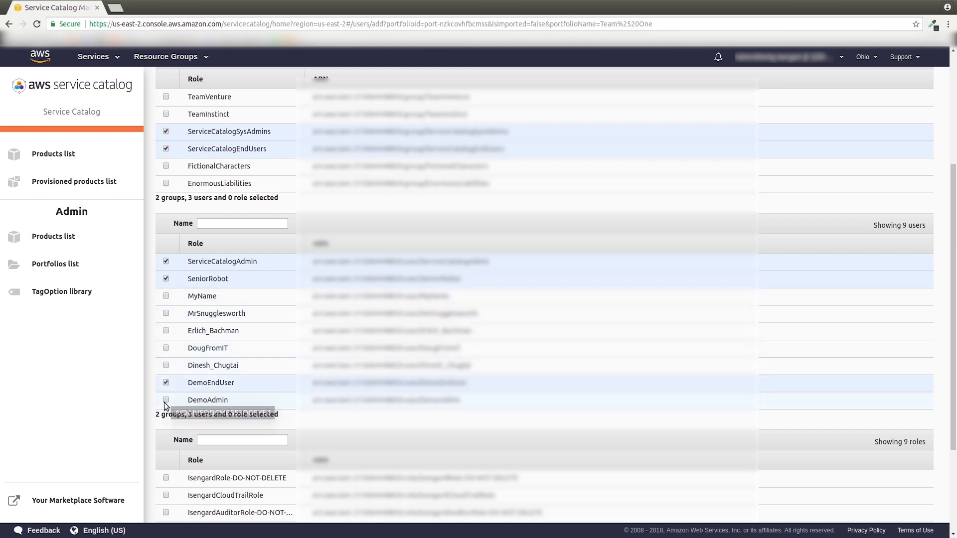
left_click(166, 400)
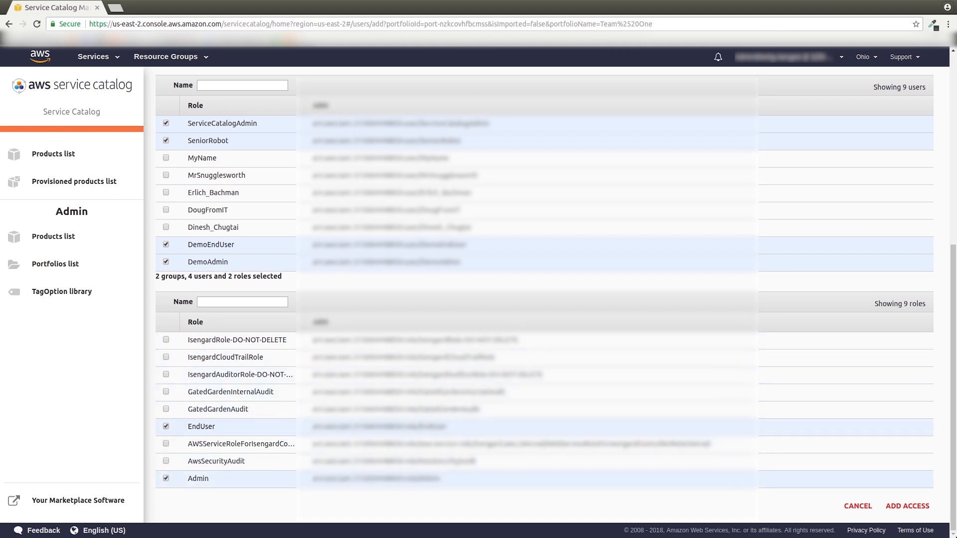
left_click(907, 506)
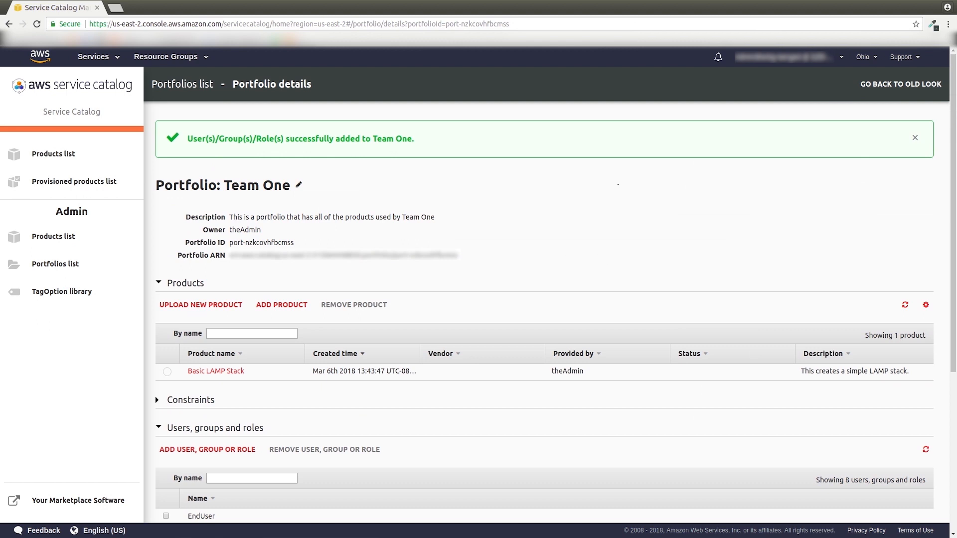
mouse_move(684, 223)
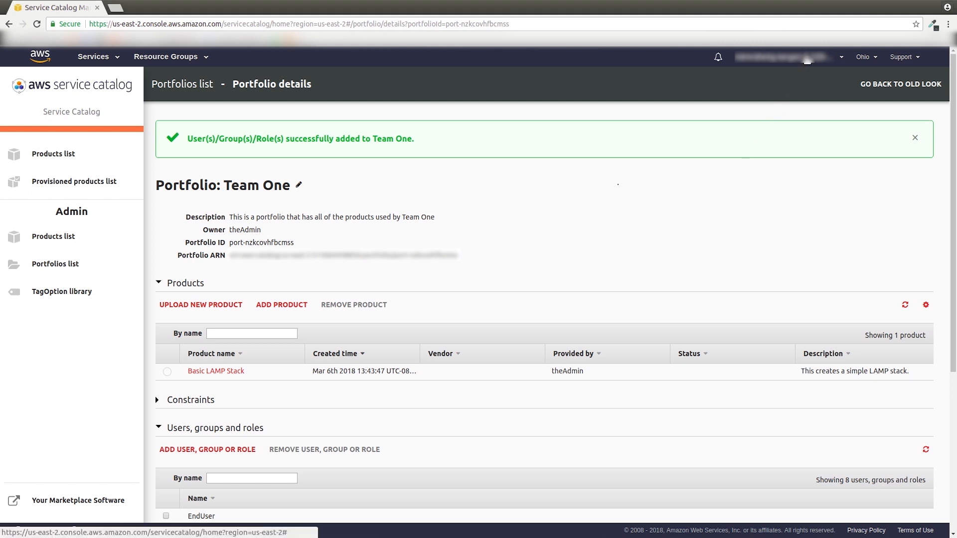
Step: Sign out of the admin account from the account menu
left_click(800, 56)
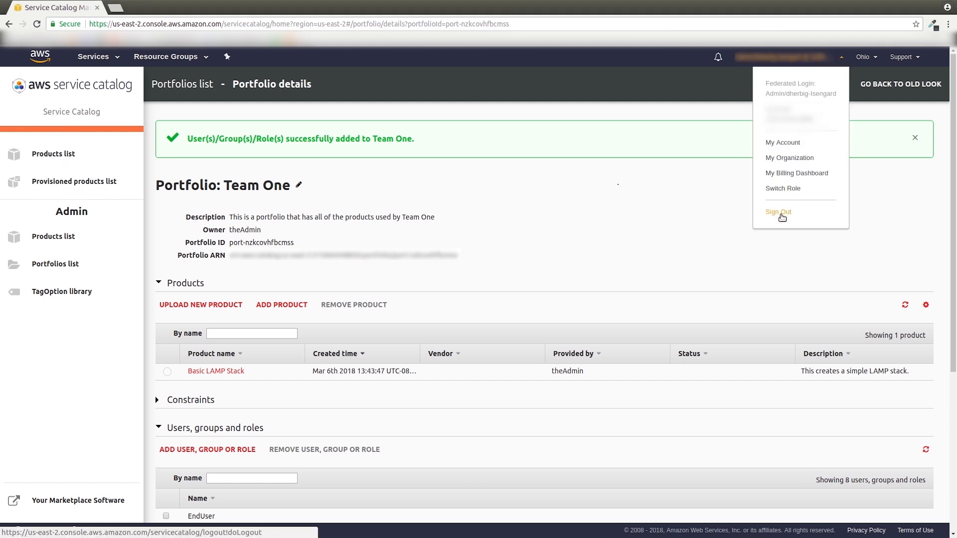
left_click(778, 212)
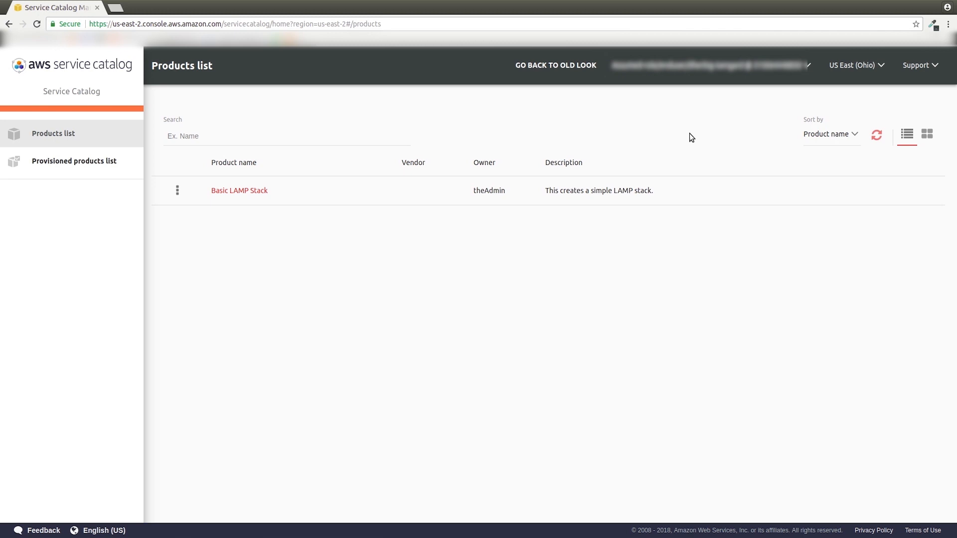
mouse_move(60, 133)
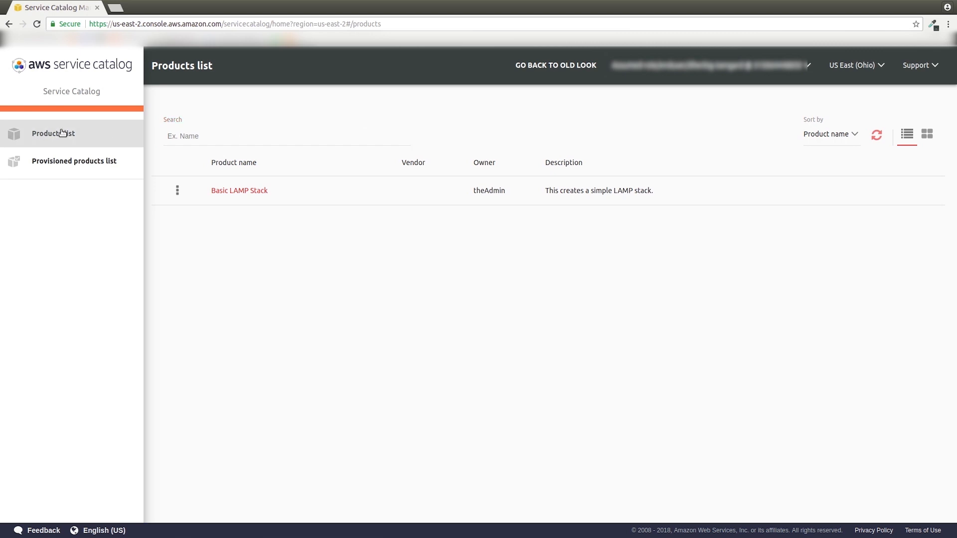
mouse_move(234, 200)
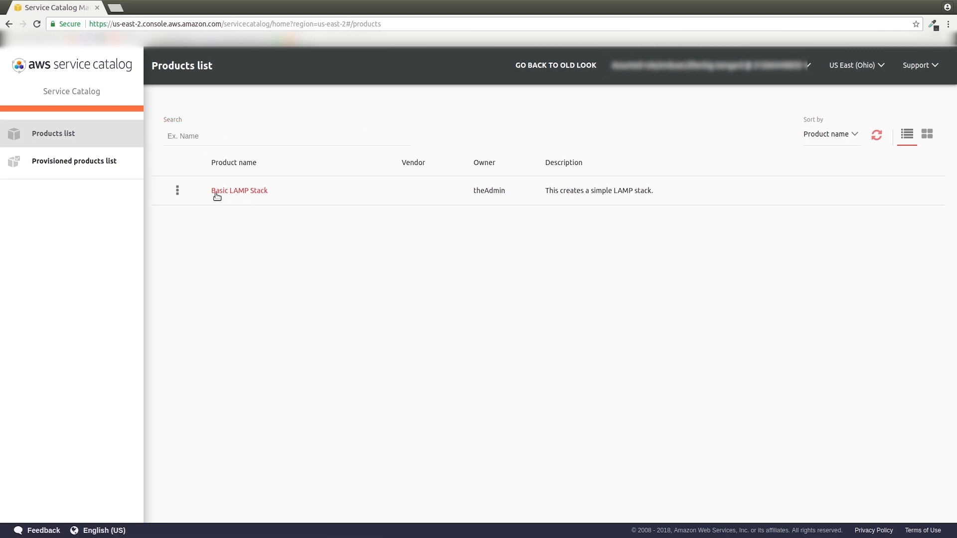
Step: Launch Basic LAMP Stack as provisioned product 'TheFirstLAMPStack'
left_click(177, 190)
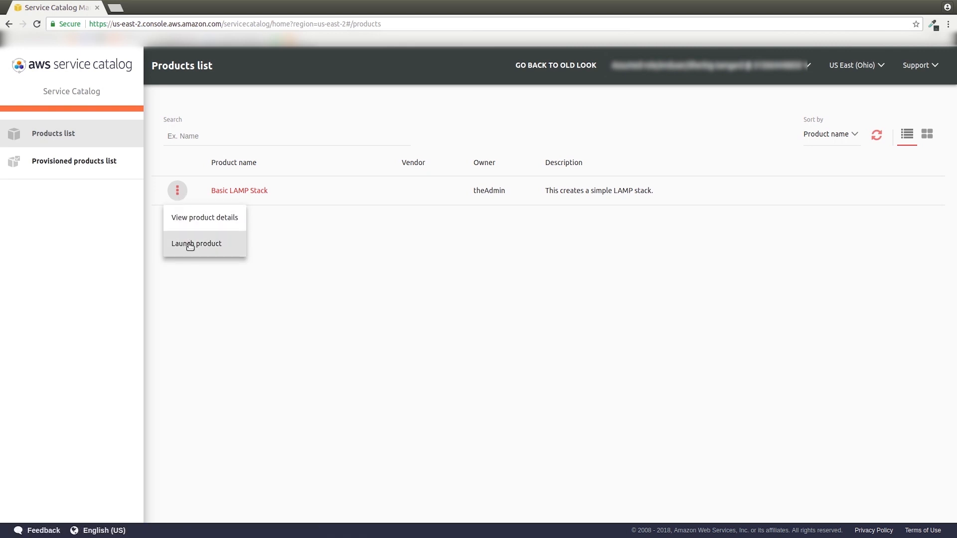
left_click(196, 244)
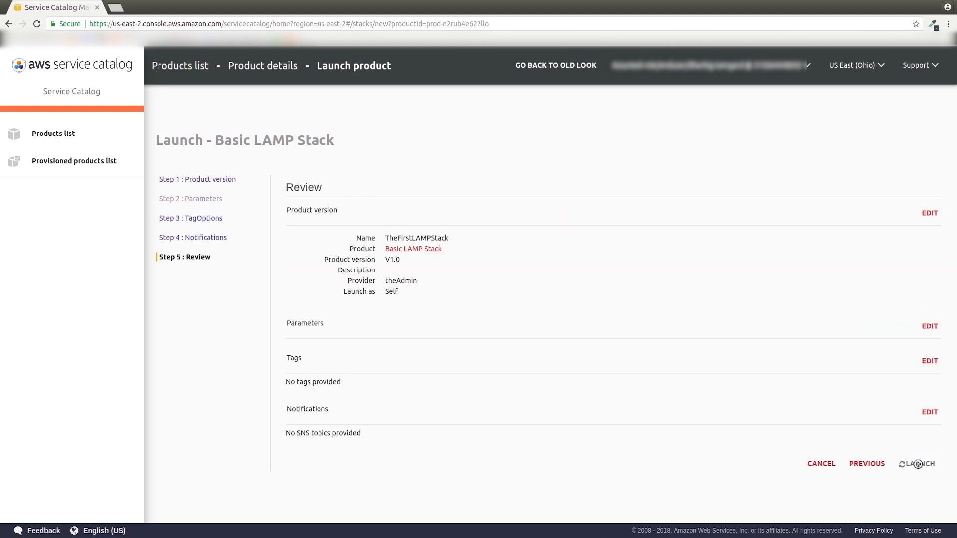
left_click(916, 464)
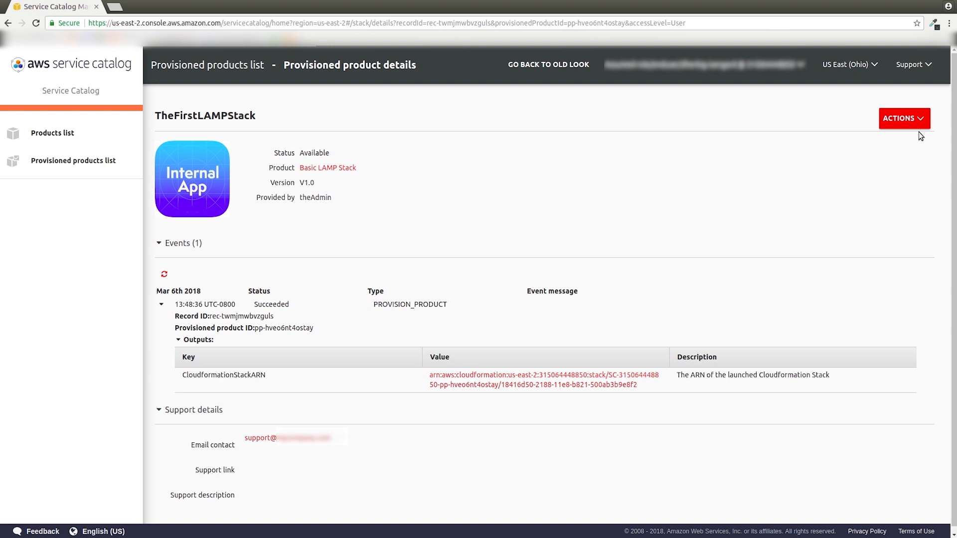
Step: Show TheFirstLAMPStack's Update and Terminate actions
left_click(904, 118)
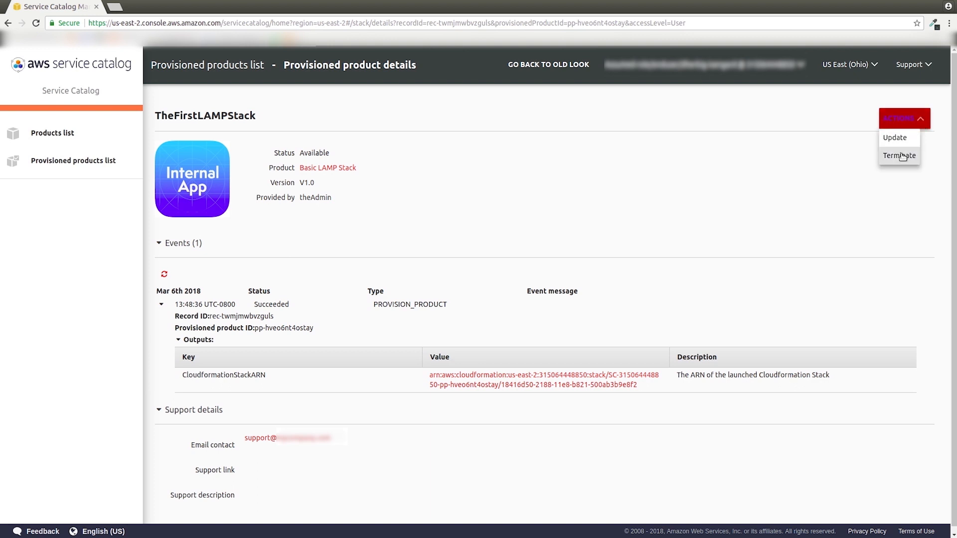